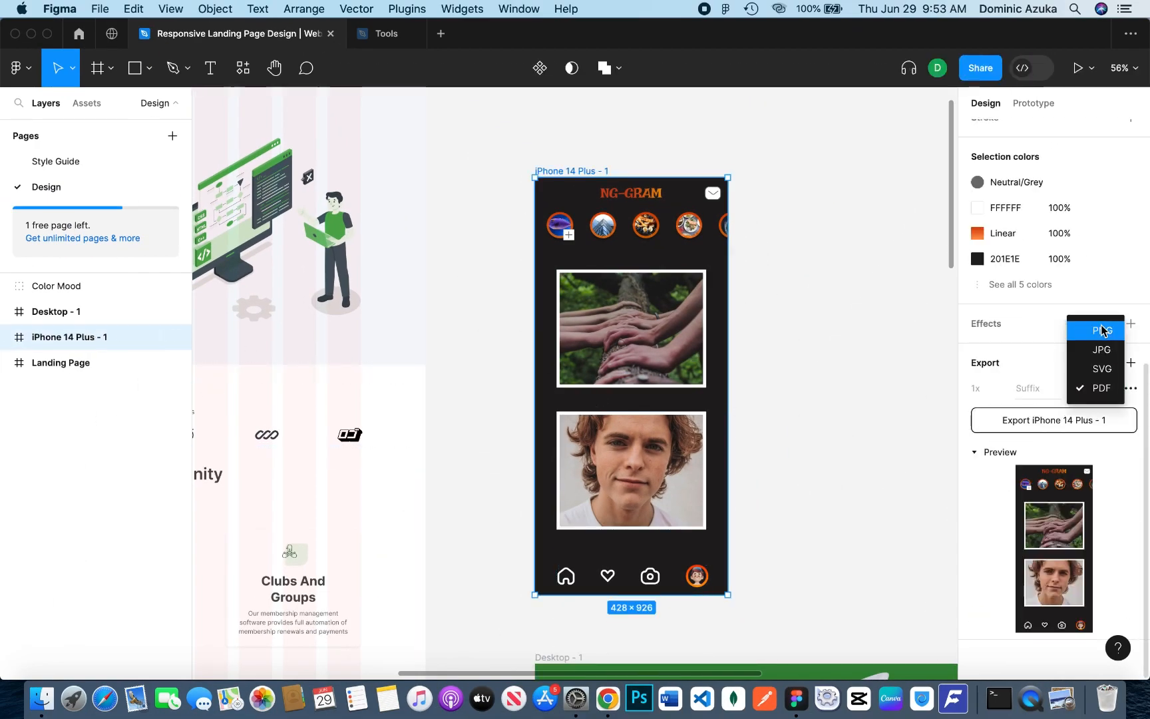
Choose PNG as the export format for the iPhone 14 Plus - 1 frame
left_click(1101, 331)
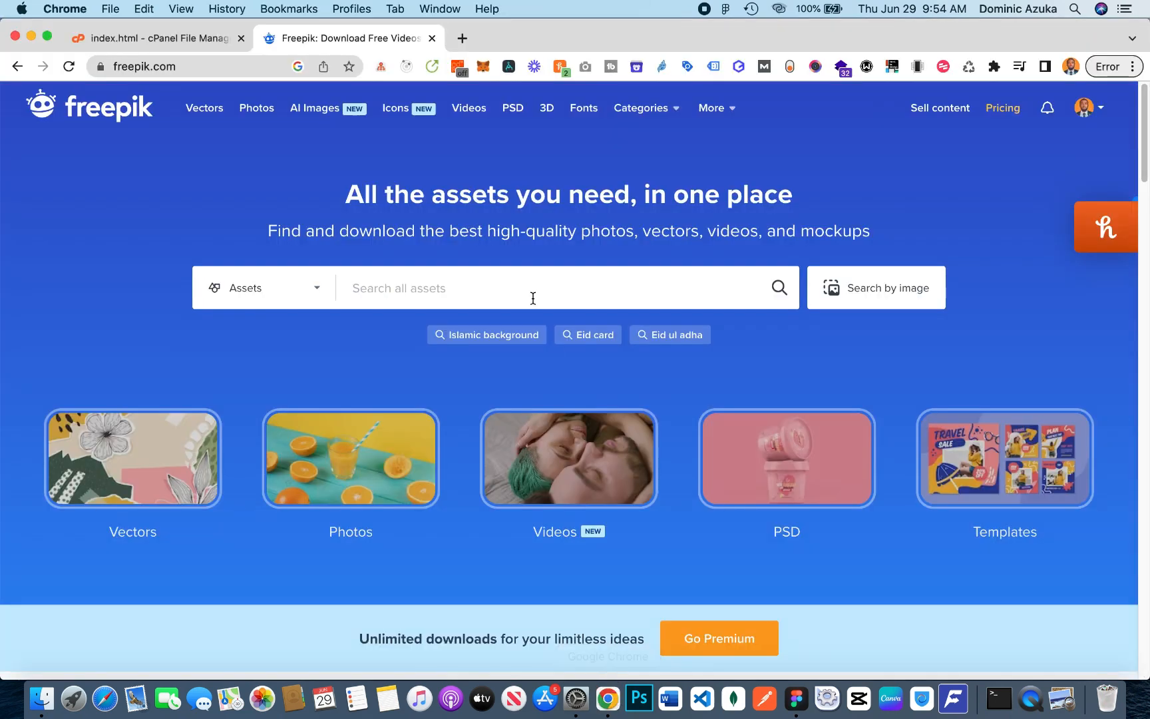
Search Freepik for 'phone mockup' and filter the results to PSD assets only
type("p")
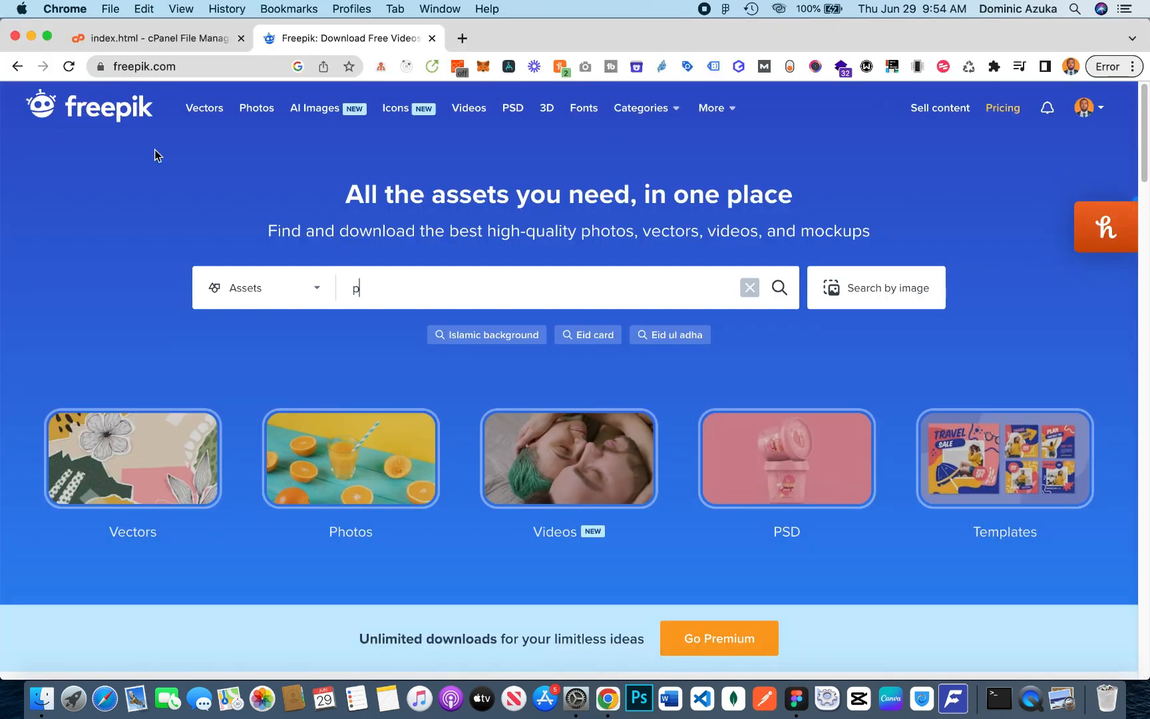
type("hone mockuop")
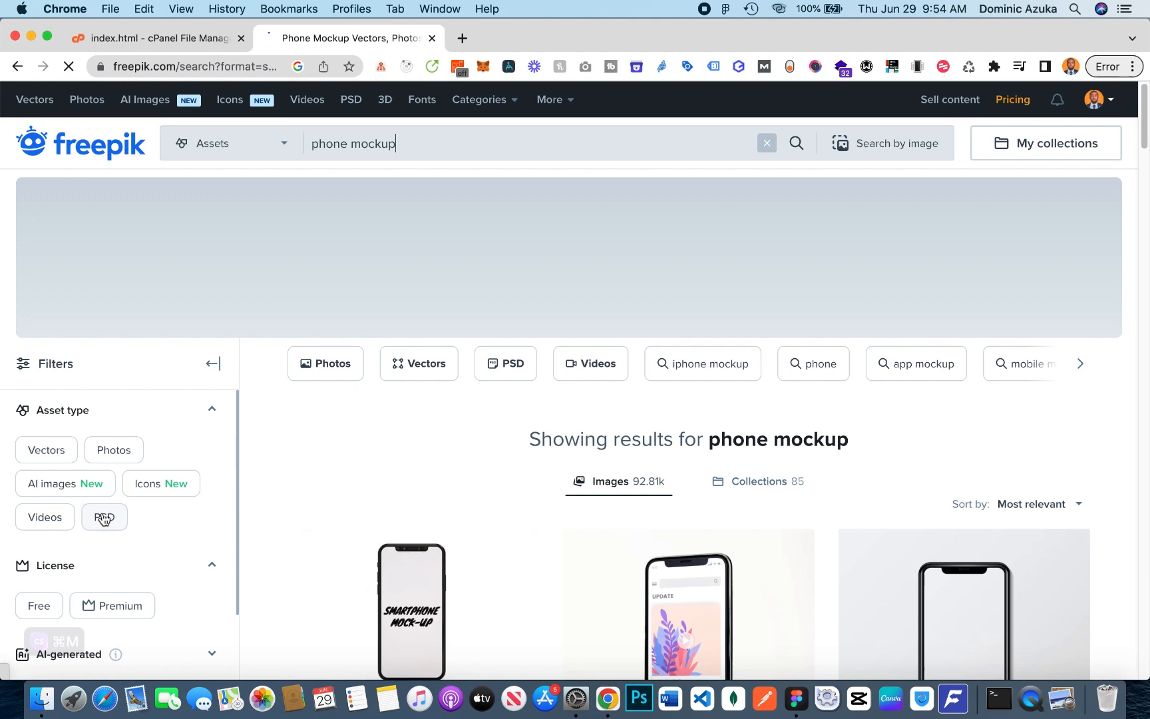
left_click(104, 517)
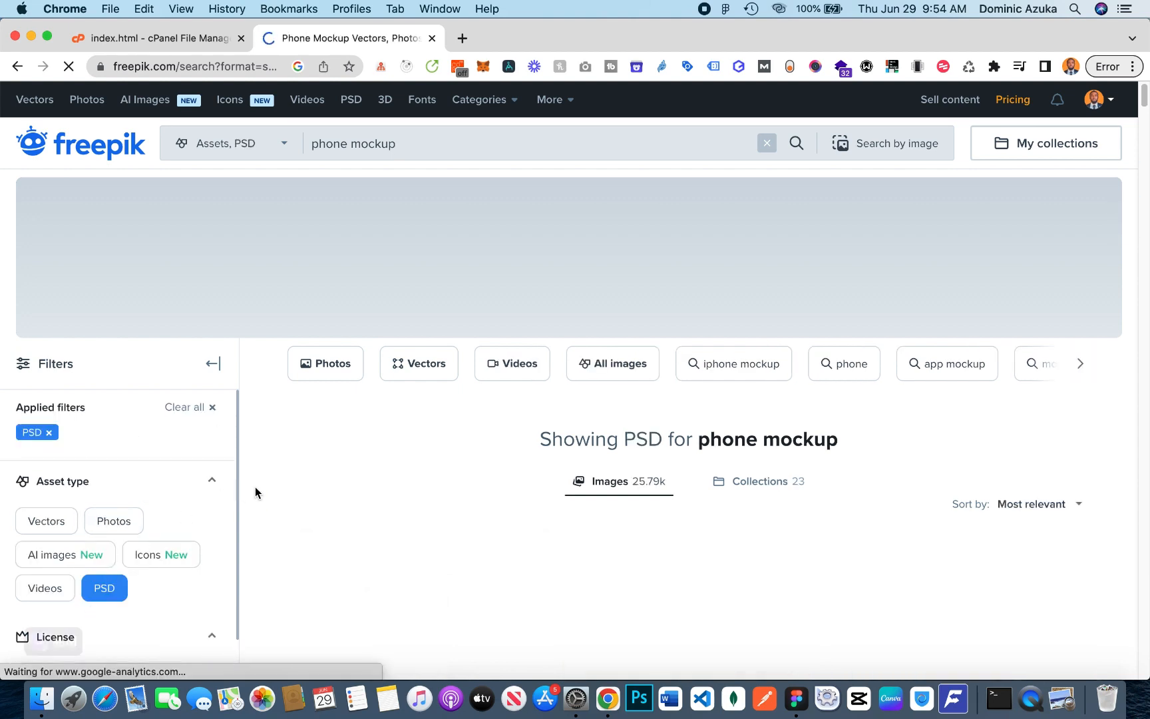
scroll("down", 3)
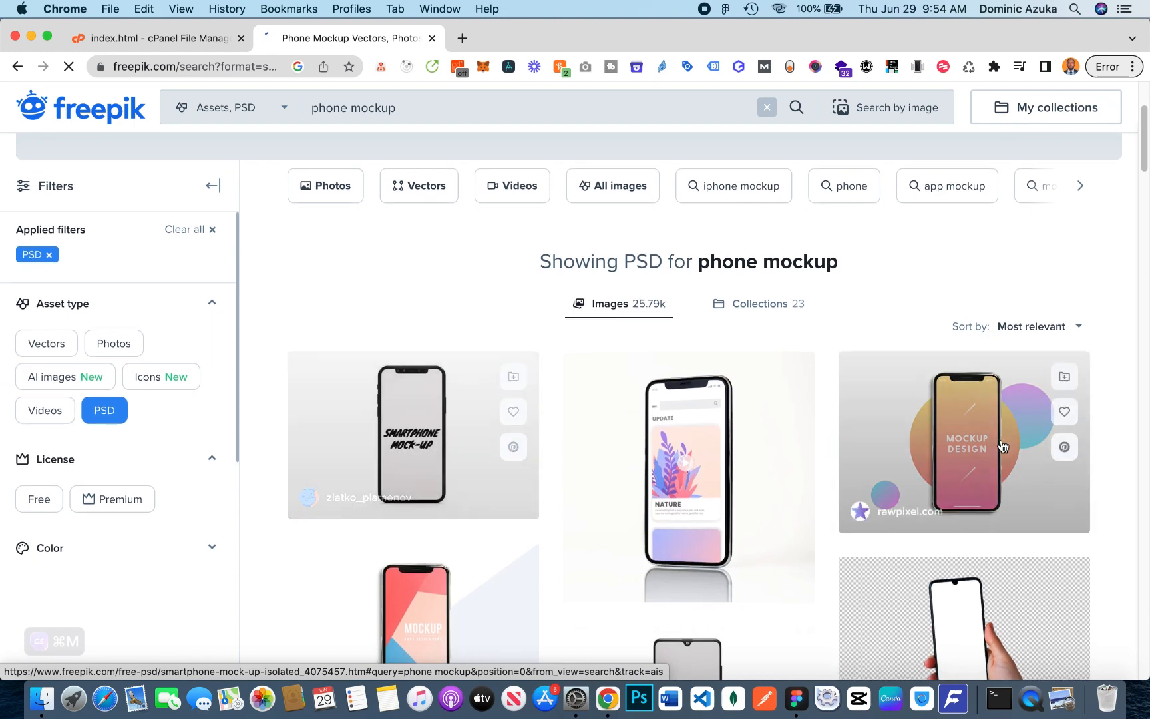
scroll("down", 3)
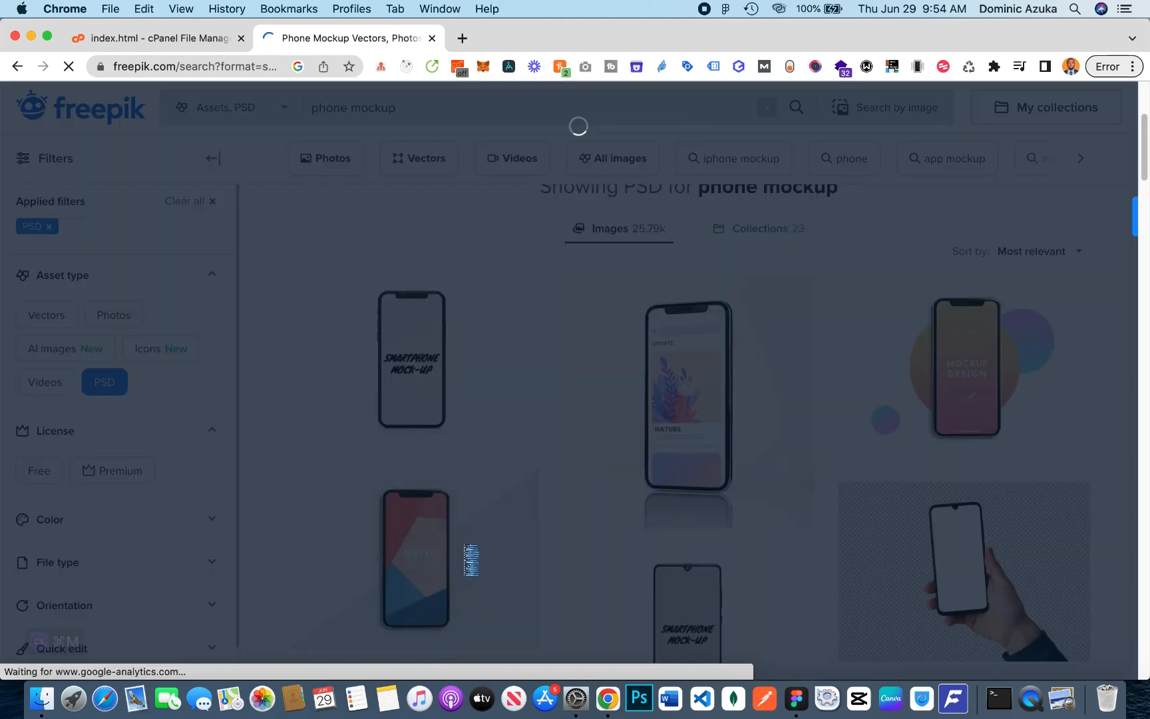
Download the red-and-blue phone mockup template as a free PSD with attribution
left_click(416, 558)
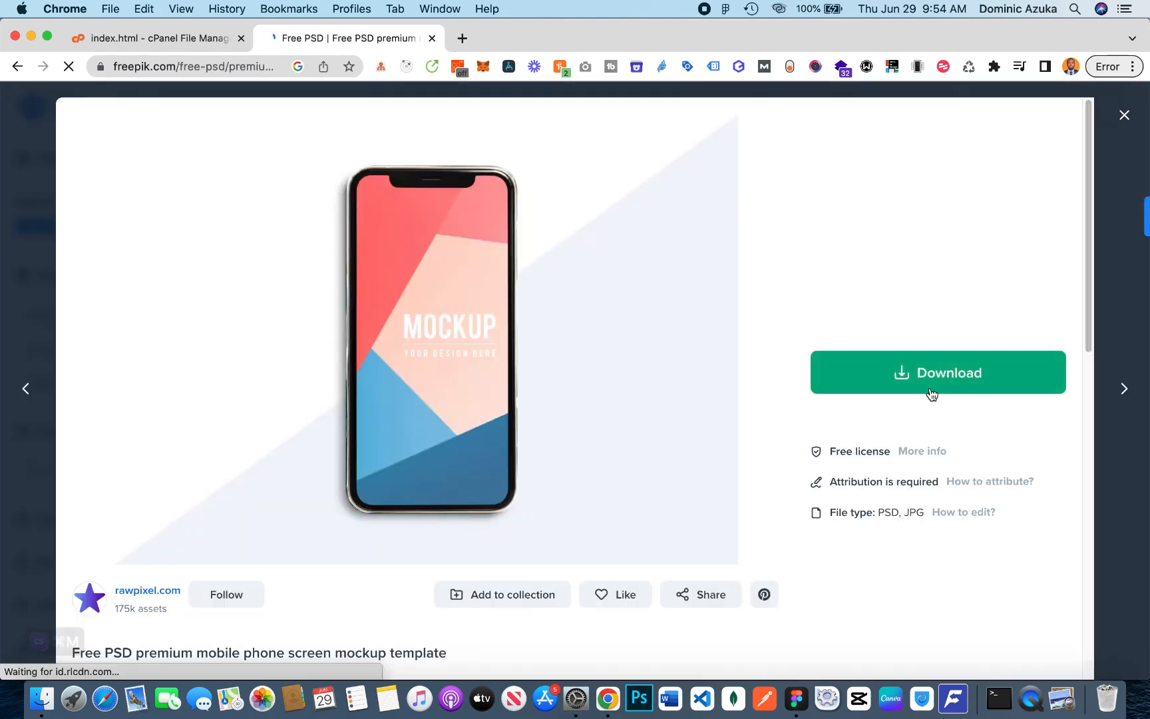
left_click(938, 371)
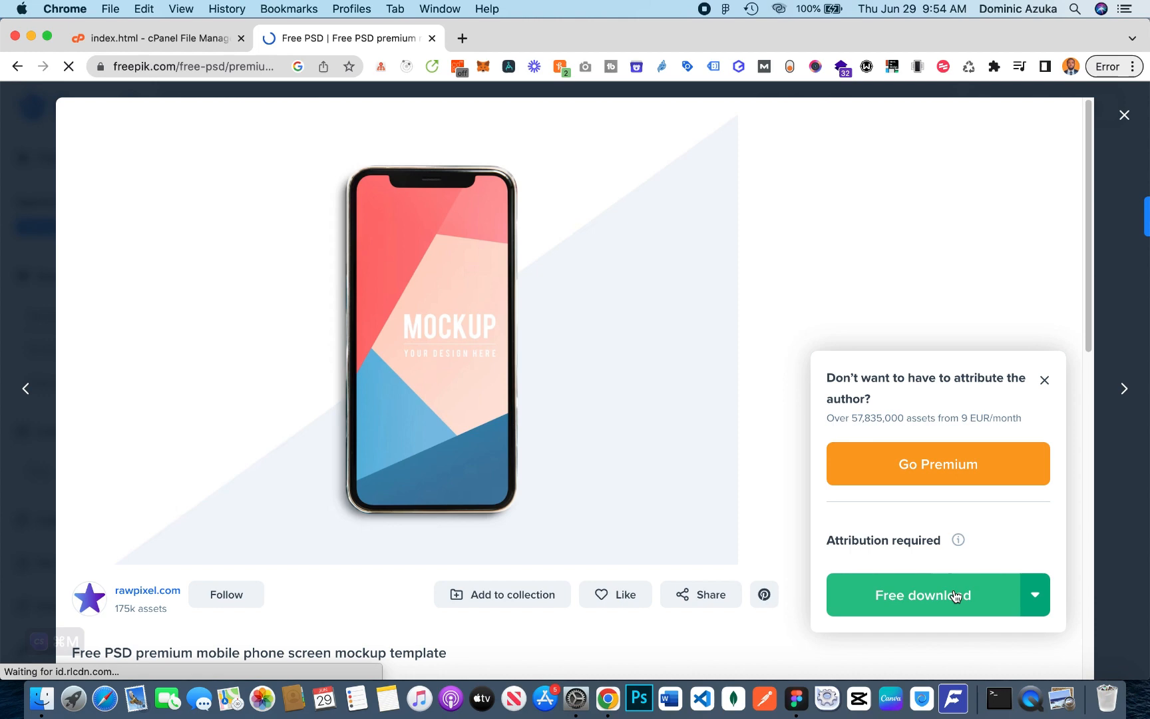
left_click(923, 595)
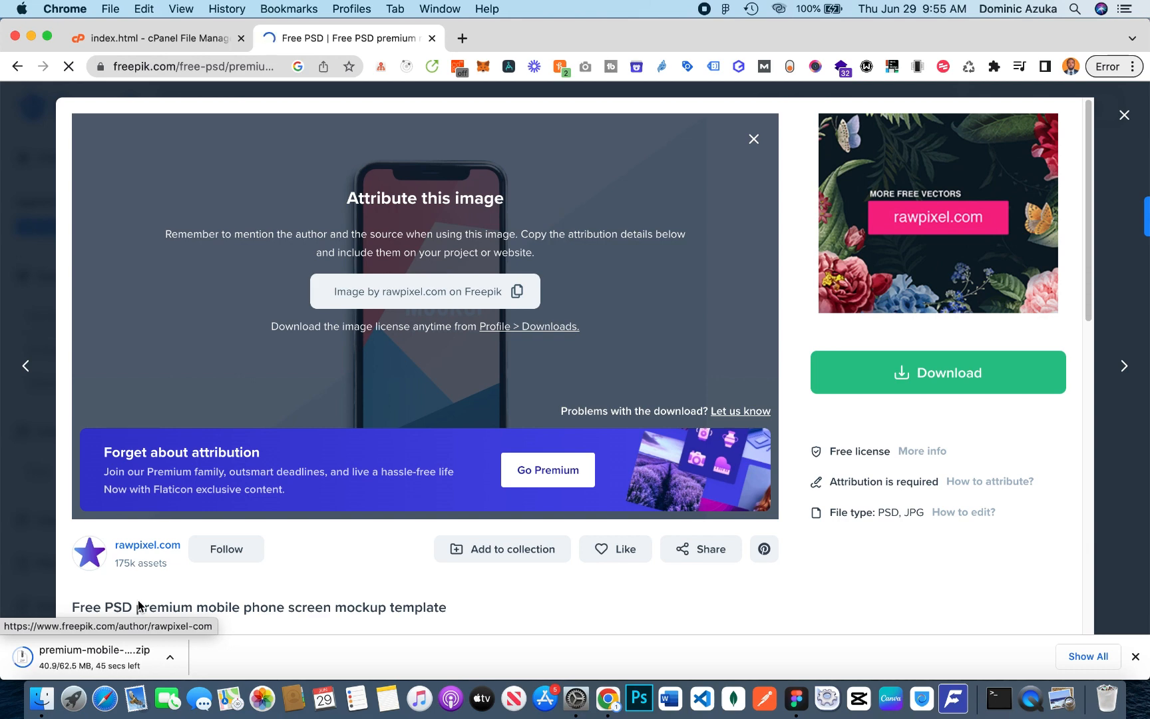
mouse_move(195, 596)
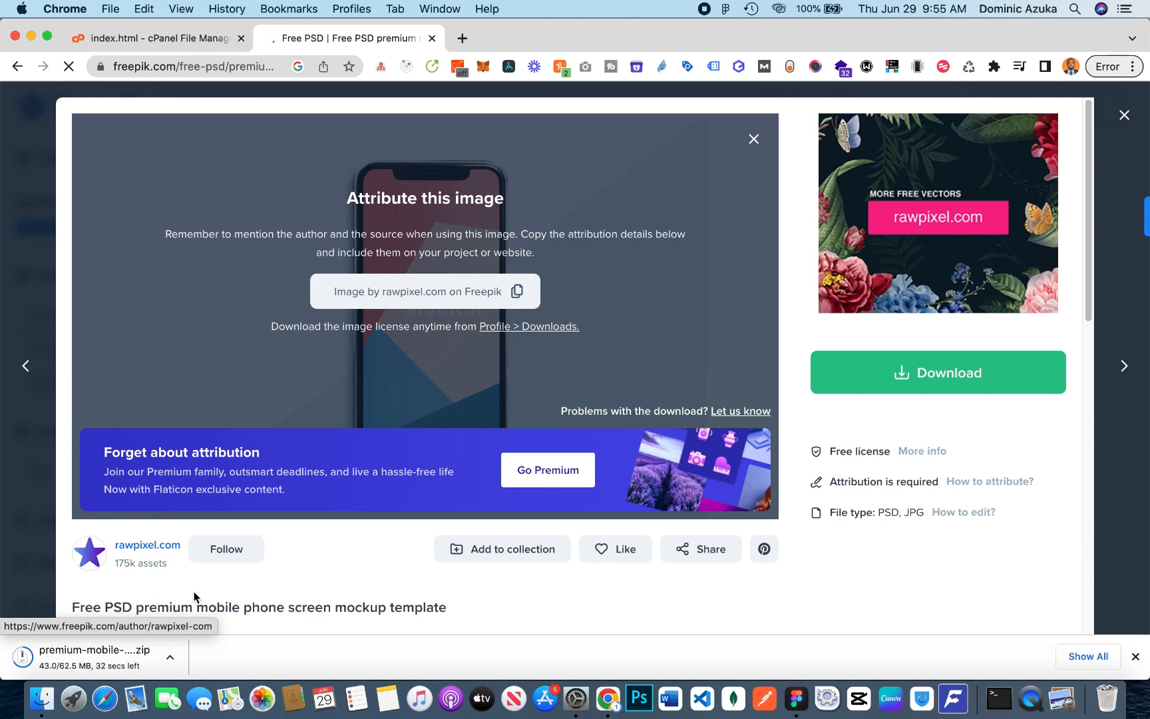
mouse_move(140, 613)
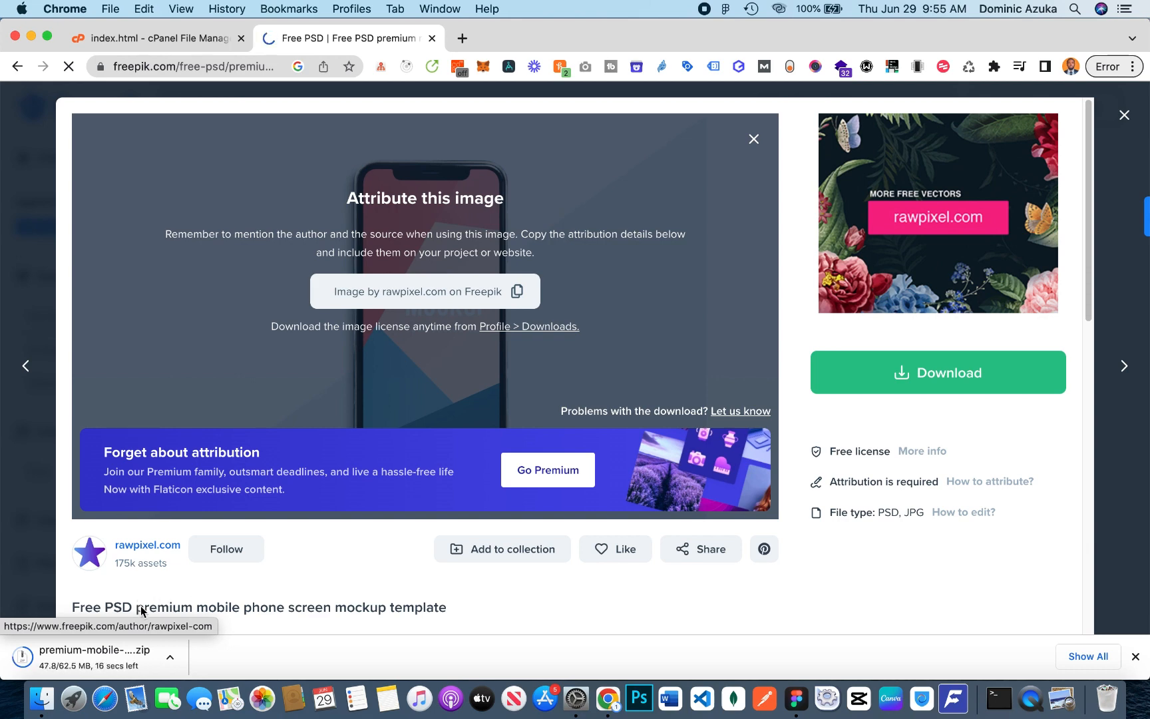
mouse_move(250, 651)
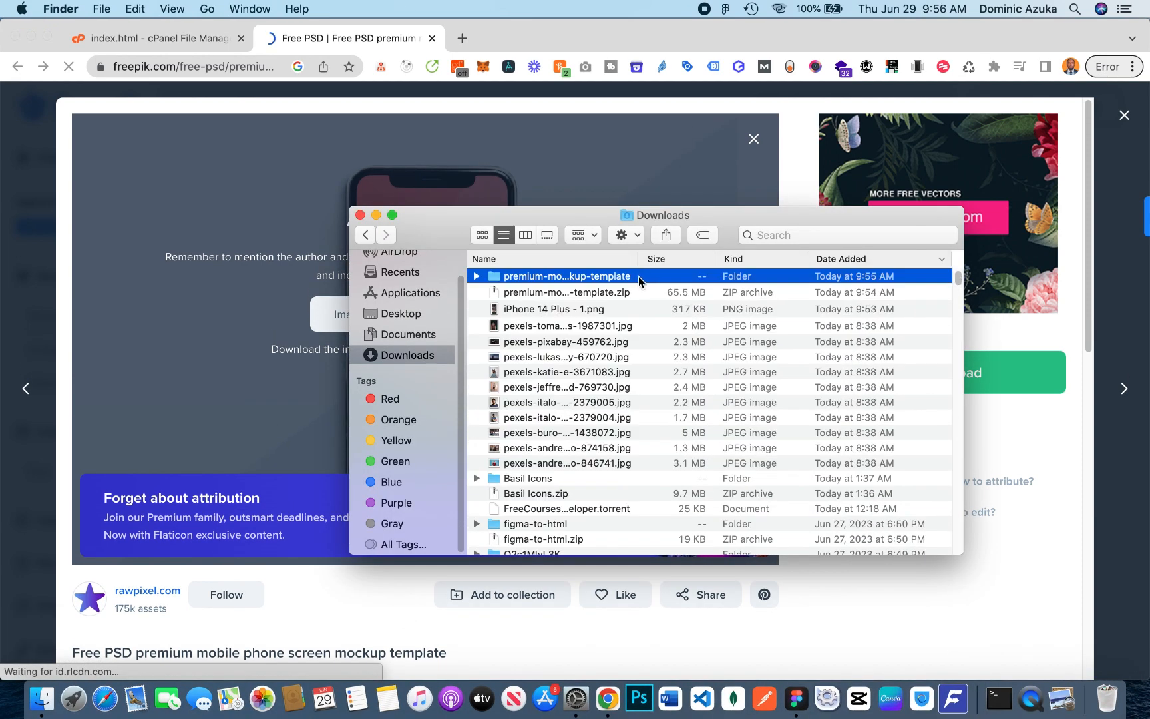
From the unzipped mockup folder in Downloads, launch 81688.psd in Photoshop
double_click(566, 275)
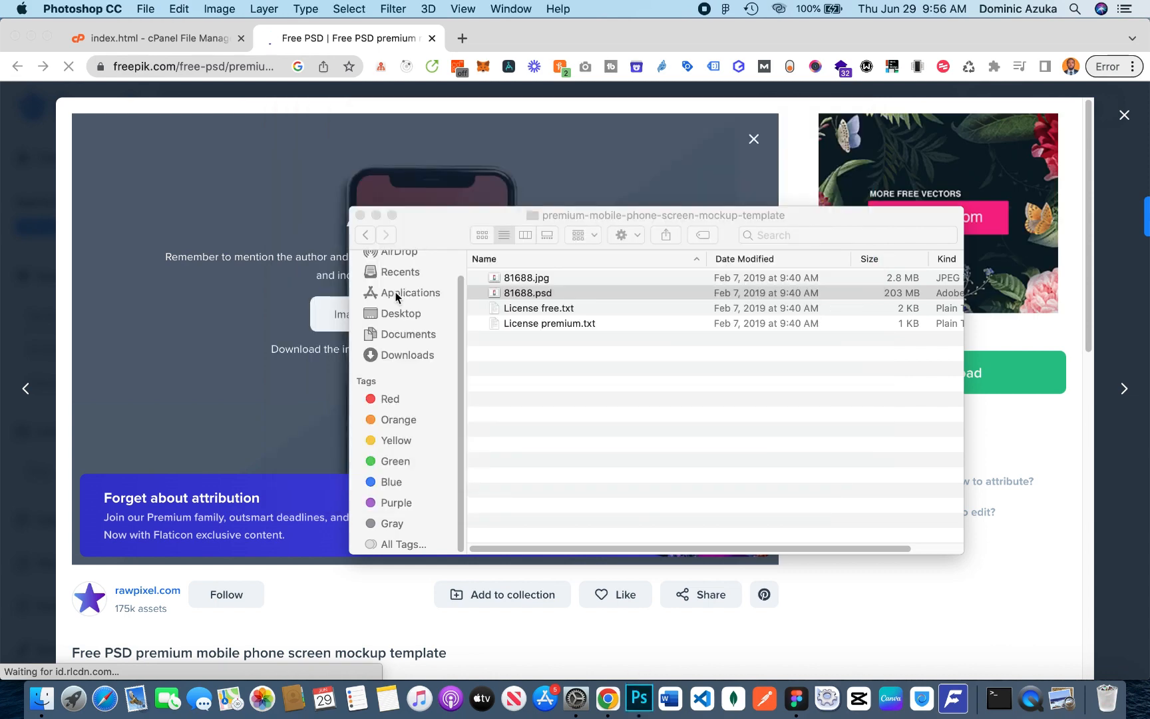
double_click(528, 293)
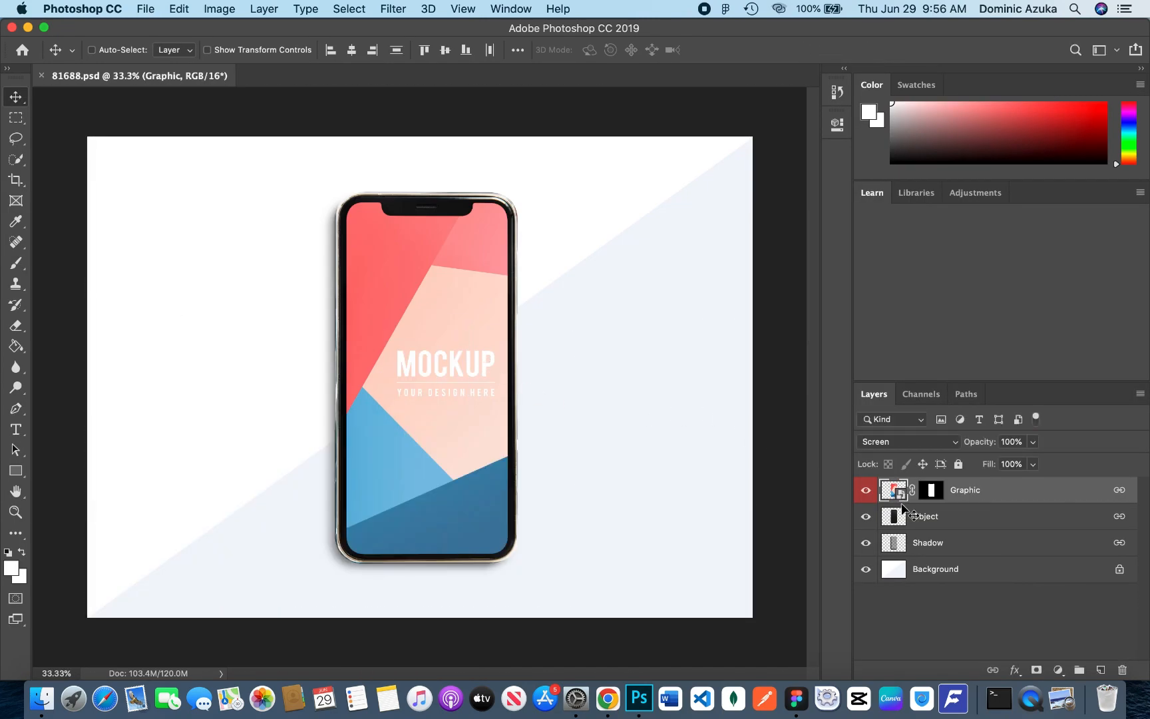
Edit the Graphic smart object's contents to place the exported NG-GRAM PNG
double_click(894, 490)
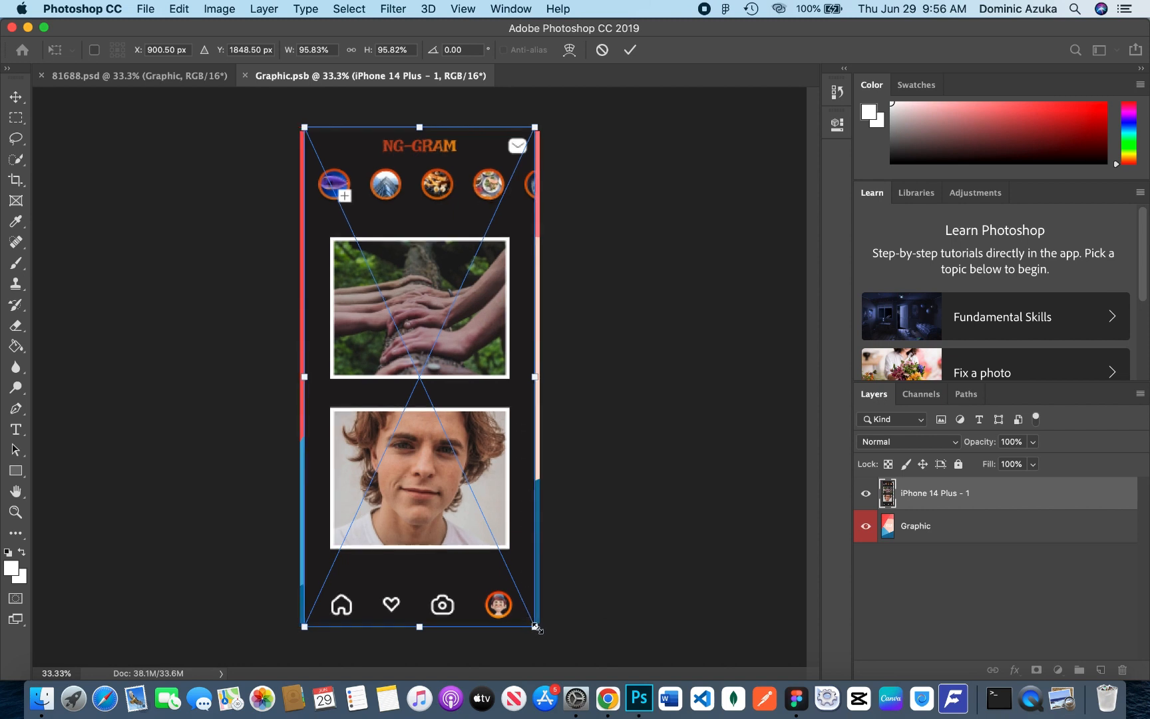
Resize the NG-GRAM design to fill the screen canvas and trim via Image > Trim
left_click_drag(536, 627, 535, 613)
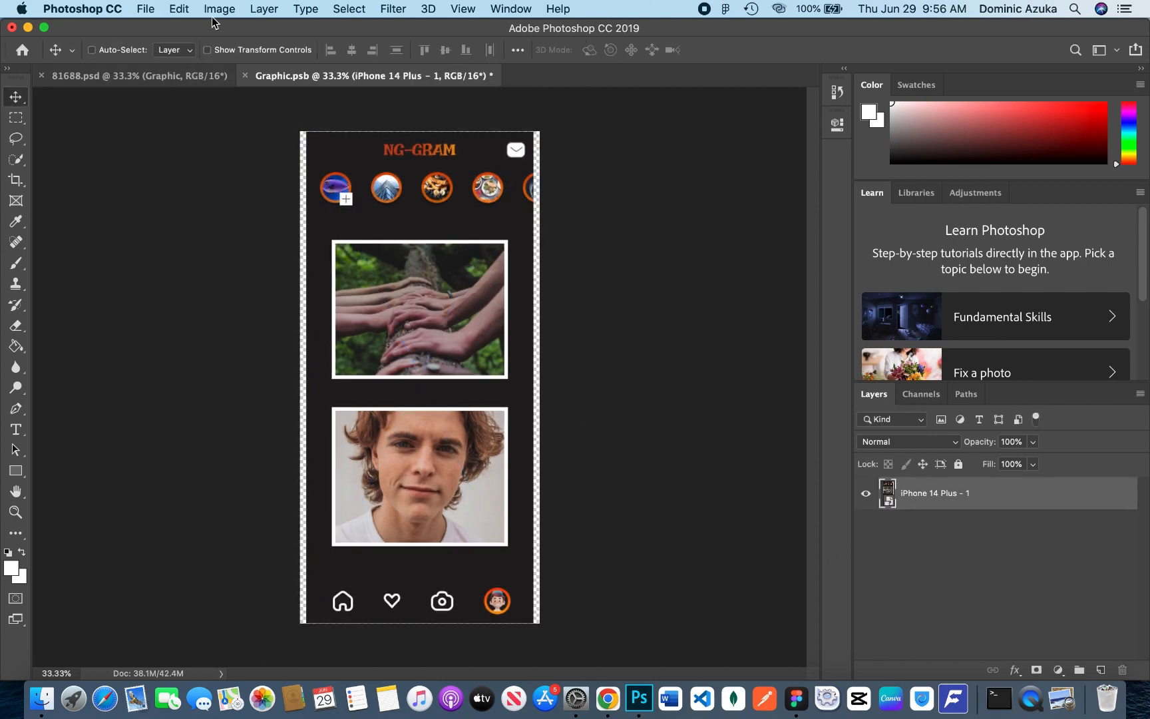
left_click(219, 10)
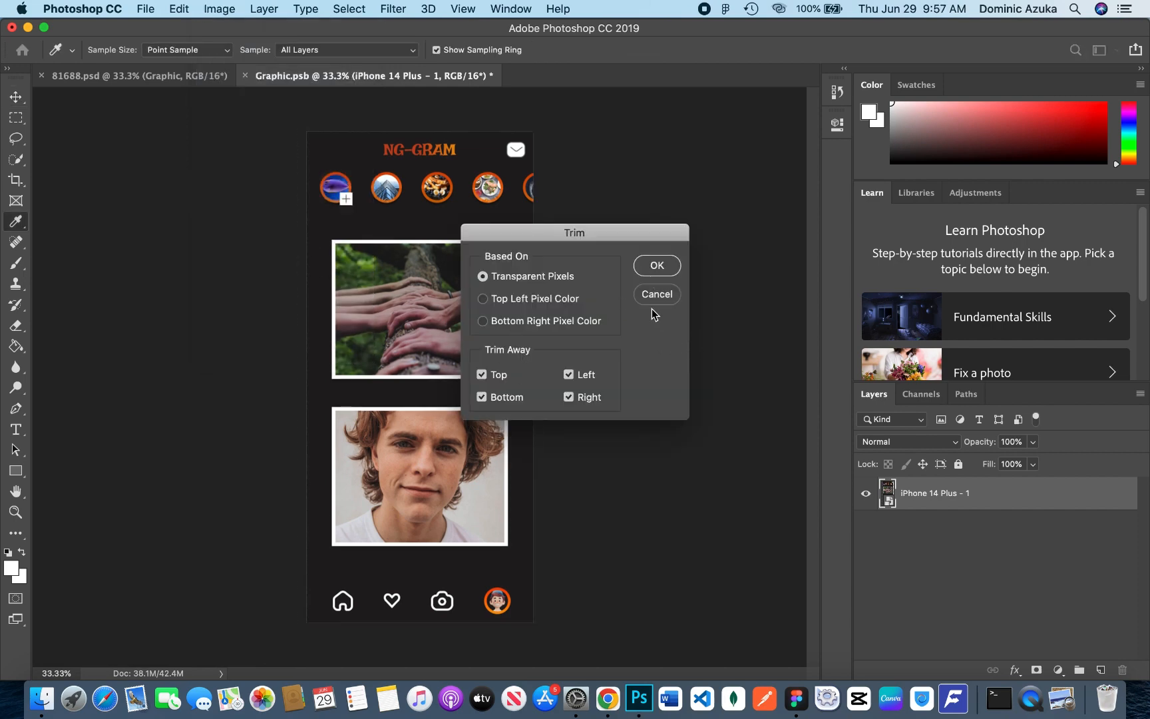
left_click(657, 265)
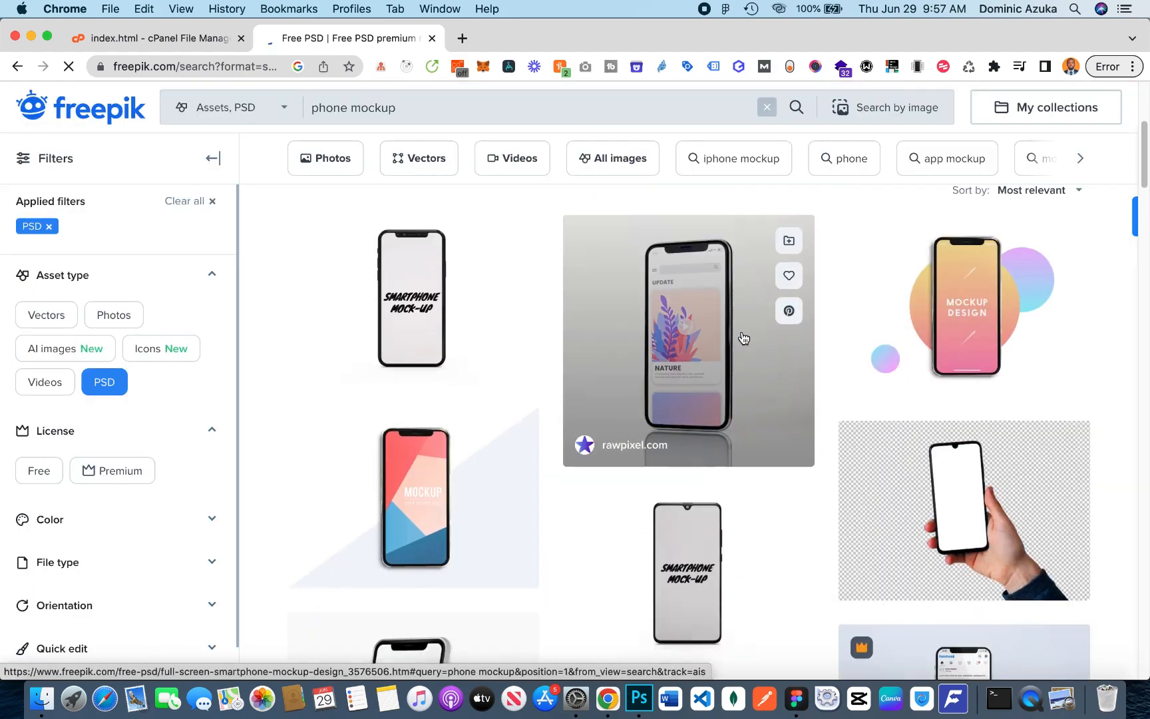
scroll("down", 3)
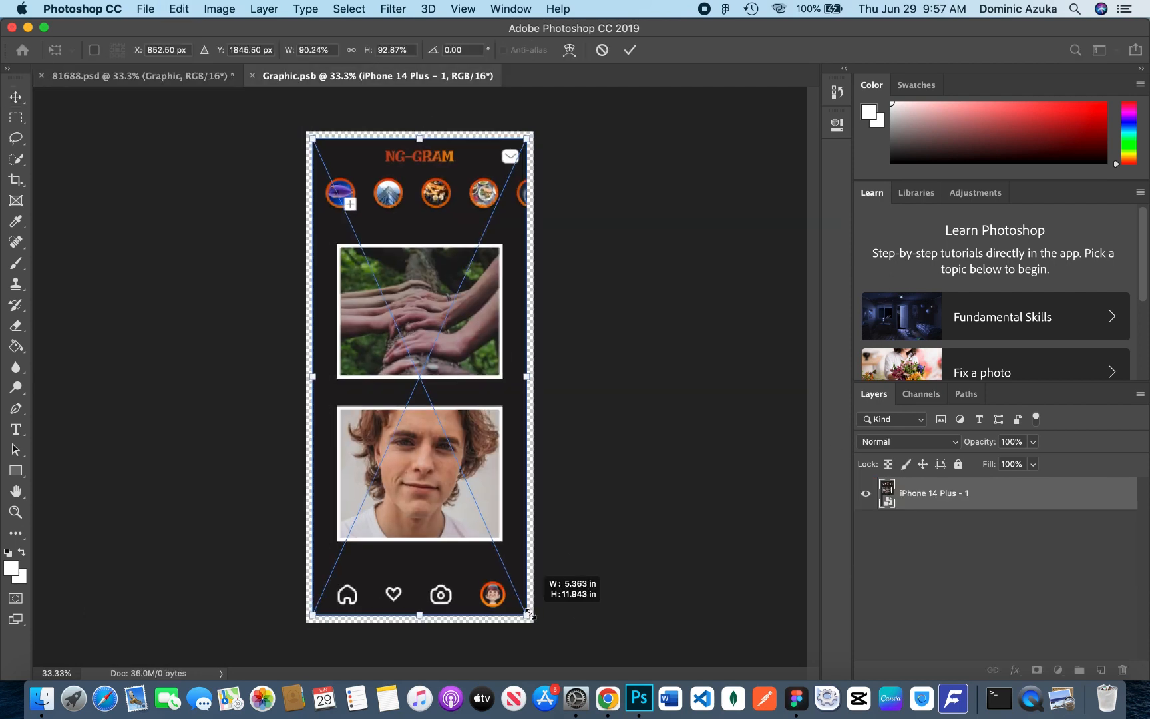
Shrink the design slightly so it fits the phone screen
left_click_drag(530, 614, 527, 602)
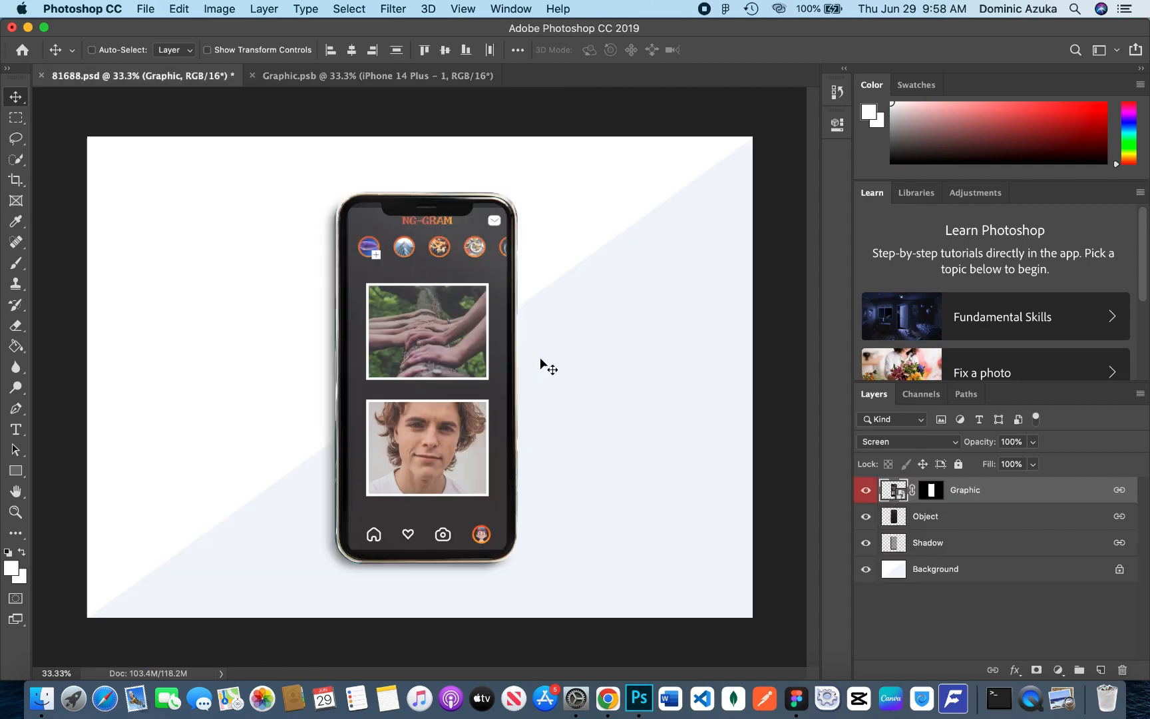
Save the finished mockup as a PNG named 'Iphone Mockup' in Downloads
left_click(145, 10)
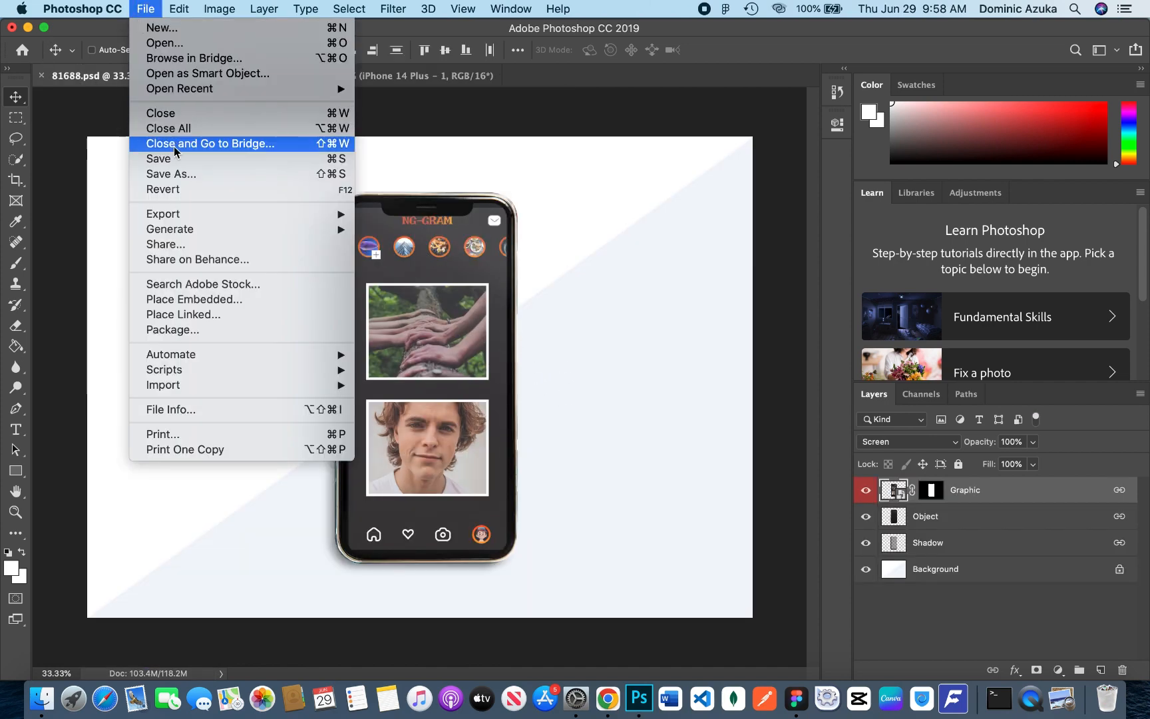
left_click(171, 175)
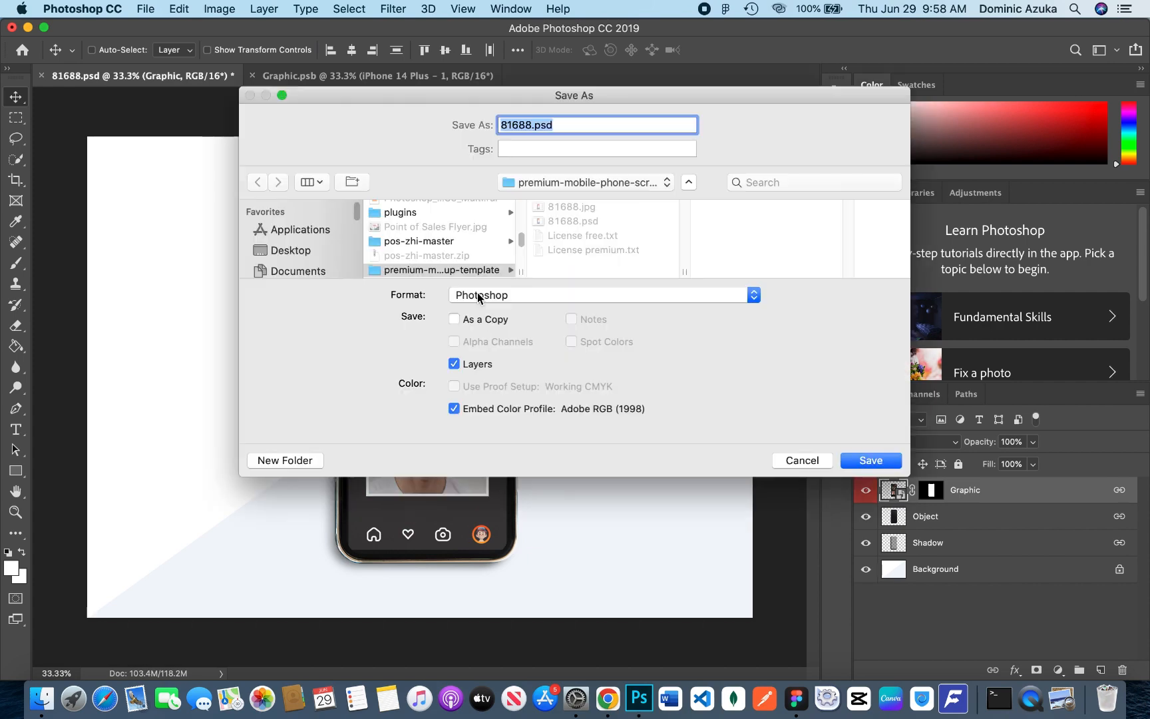
left_click(598, 294)
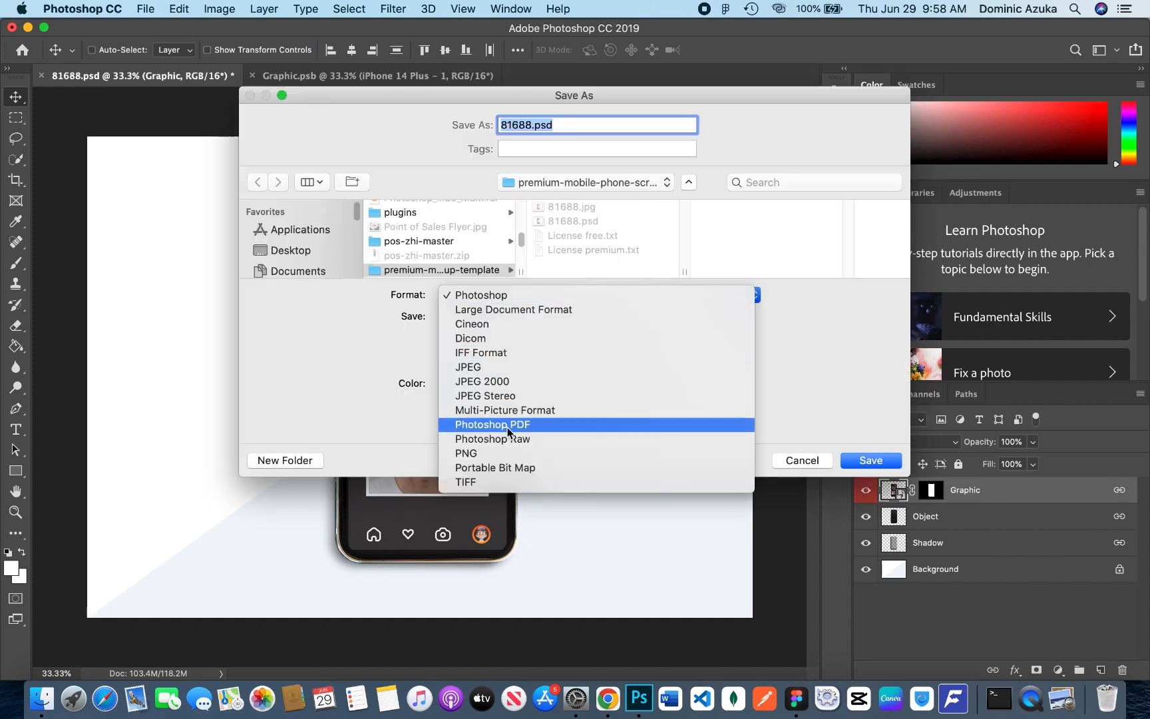
left_click(465, 452)
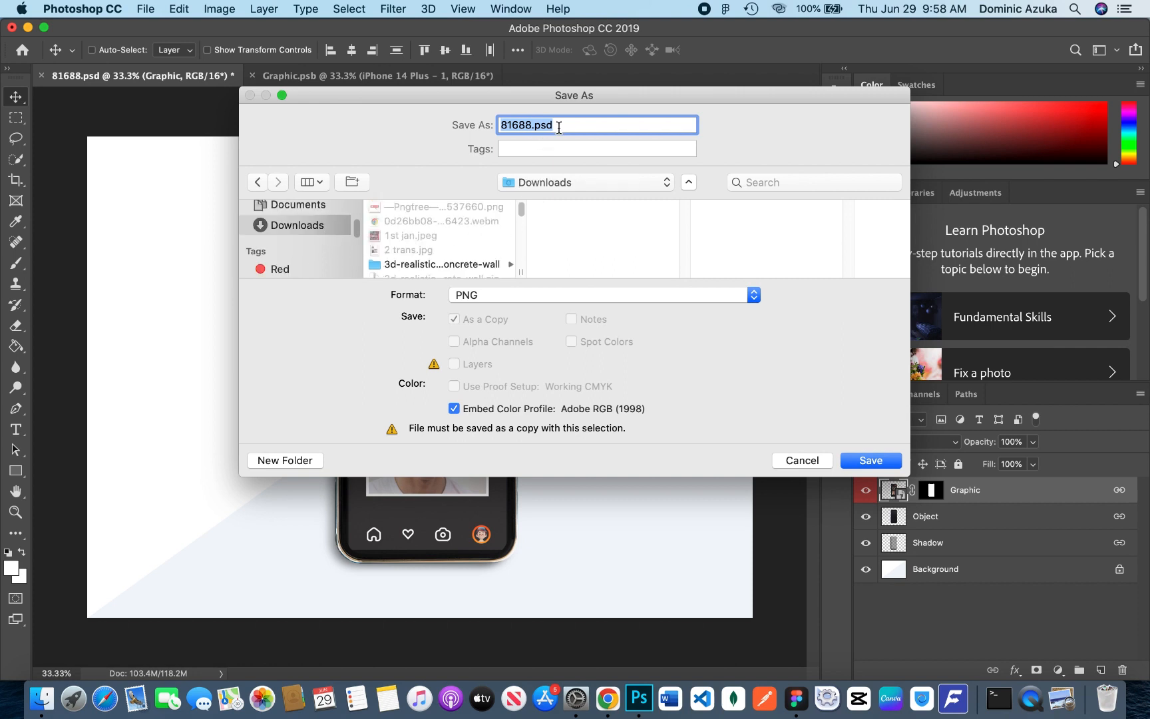
type("lp")
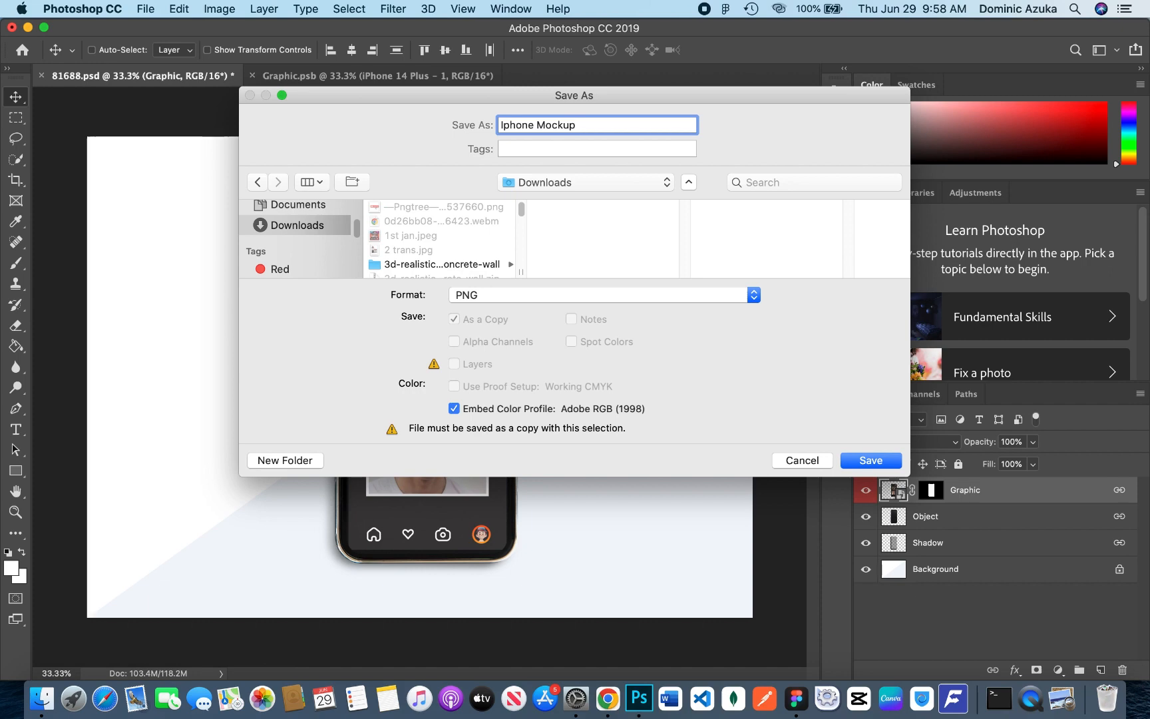
left_click(870, 460)
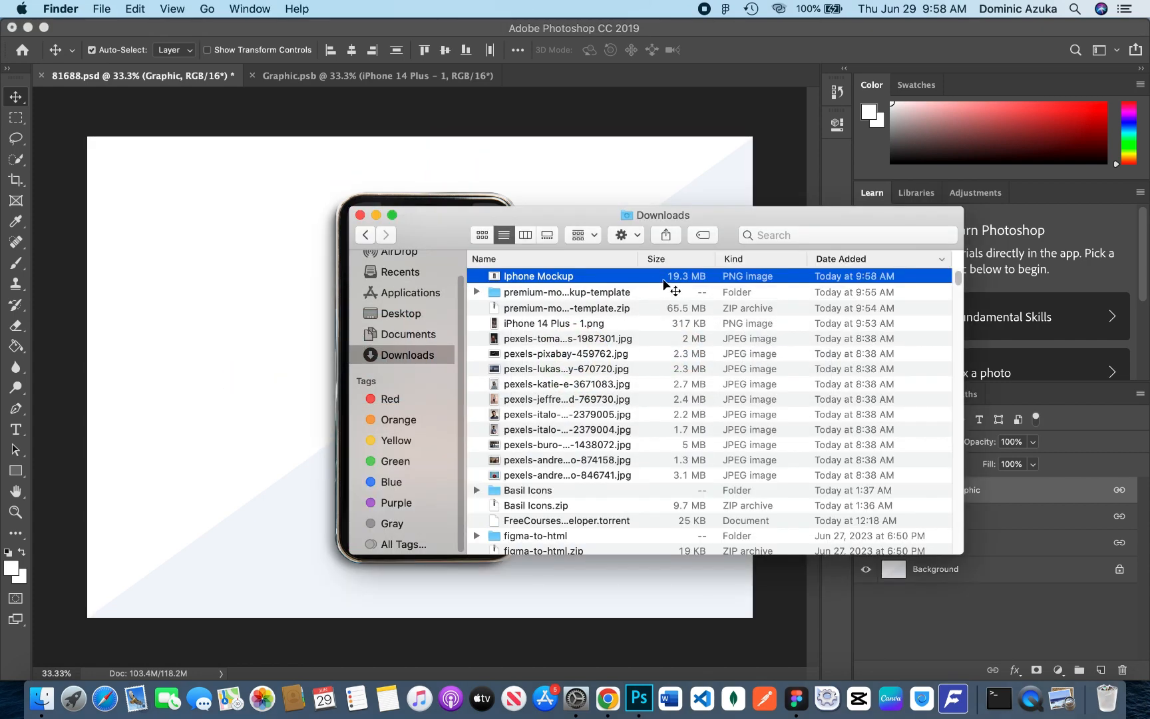
View the saved Iphone Mockup image from Finder in Preview
double_click(536, 276)
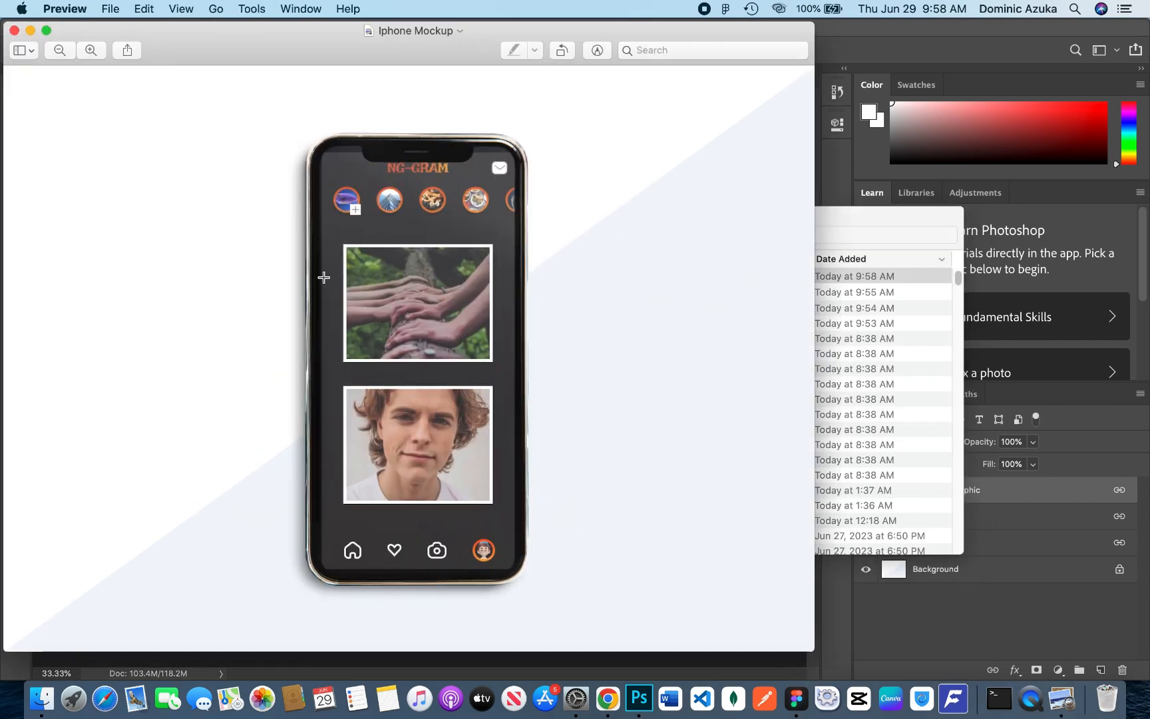